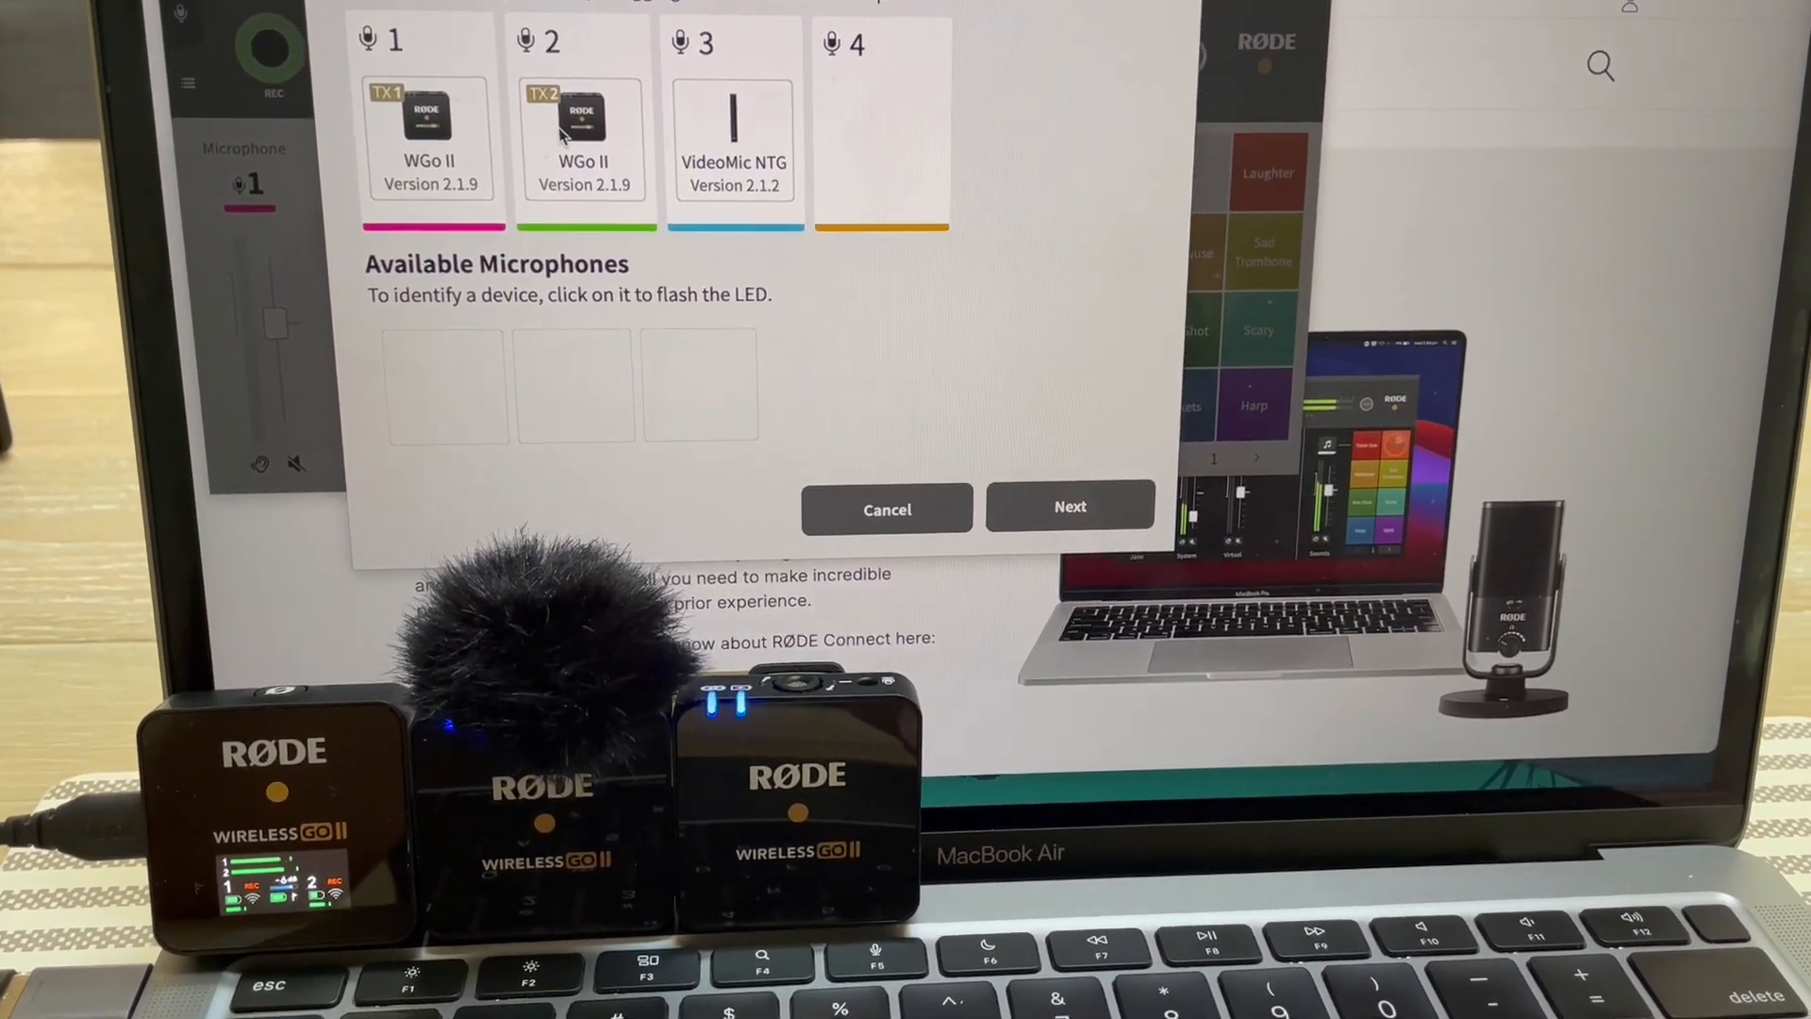
Finish assigning the two Wireless GO II transmitters and VideoMic NTG to mixer channels
click(1069, 508)
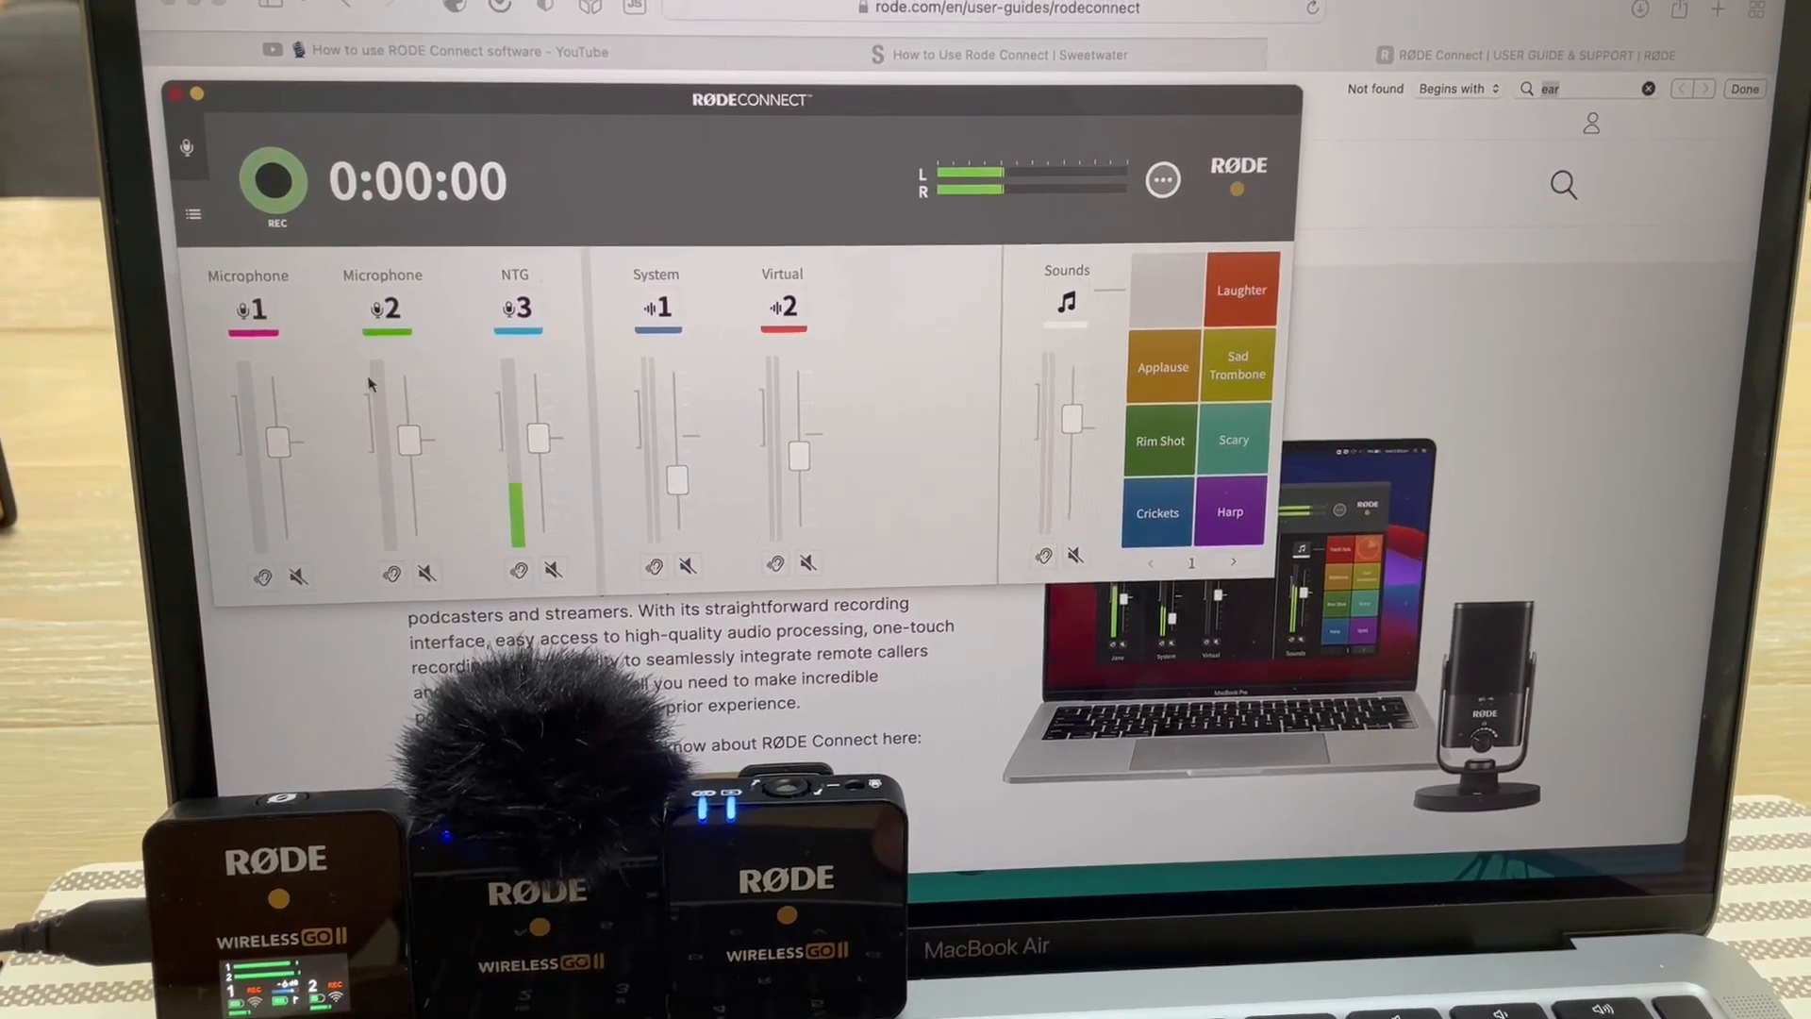
Check the microphone channels' Level and PAD settings, then close them
click(252, 308)
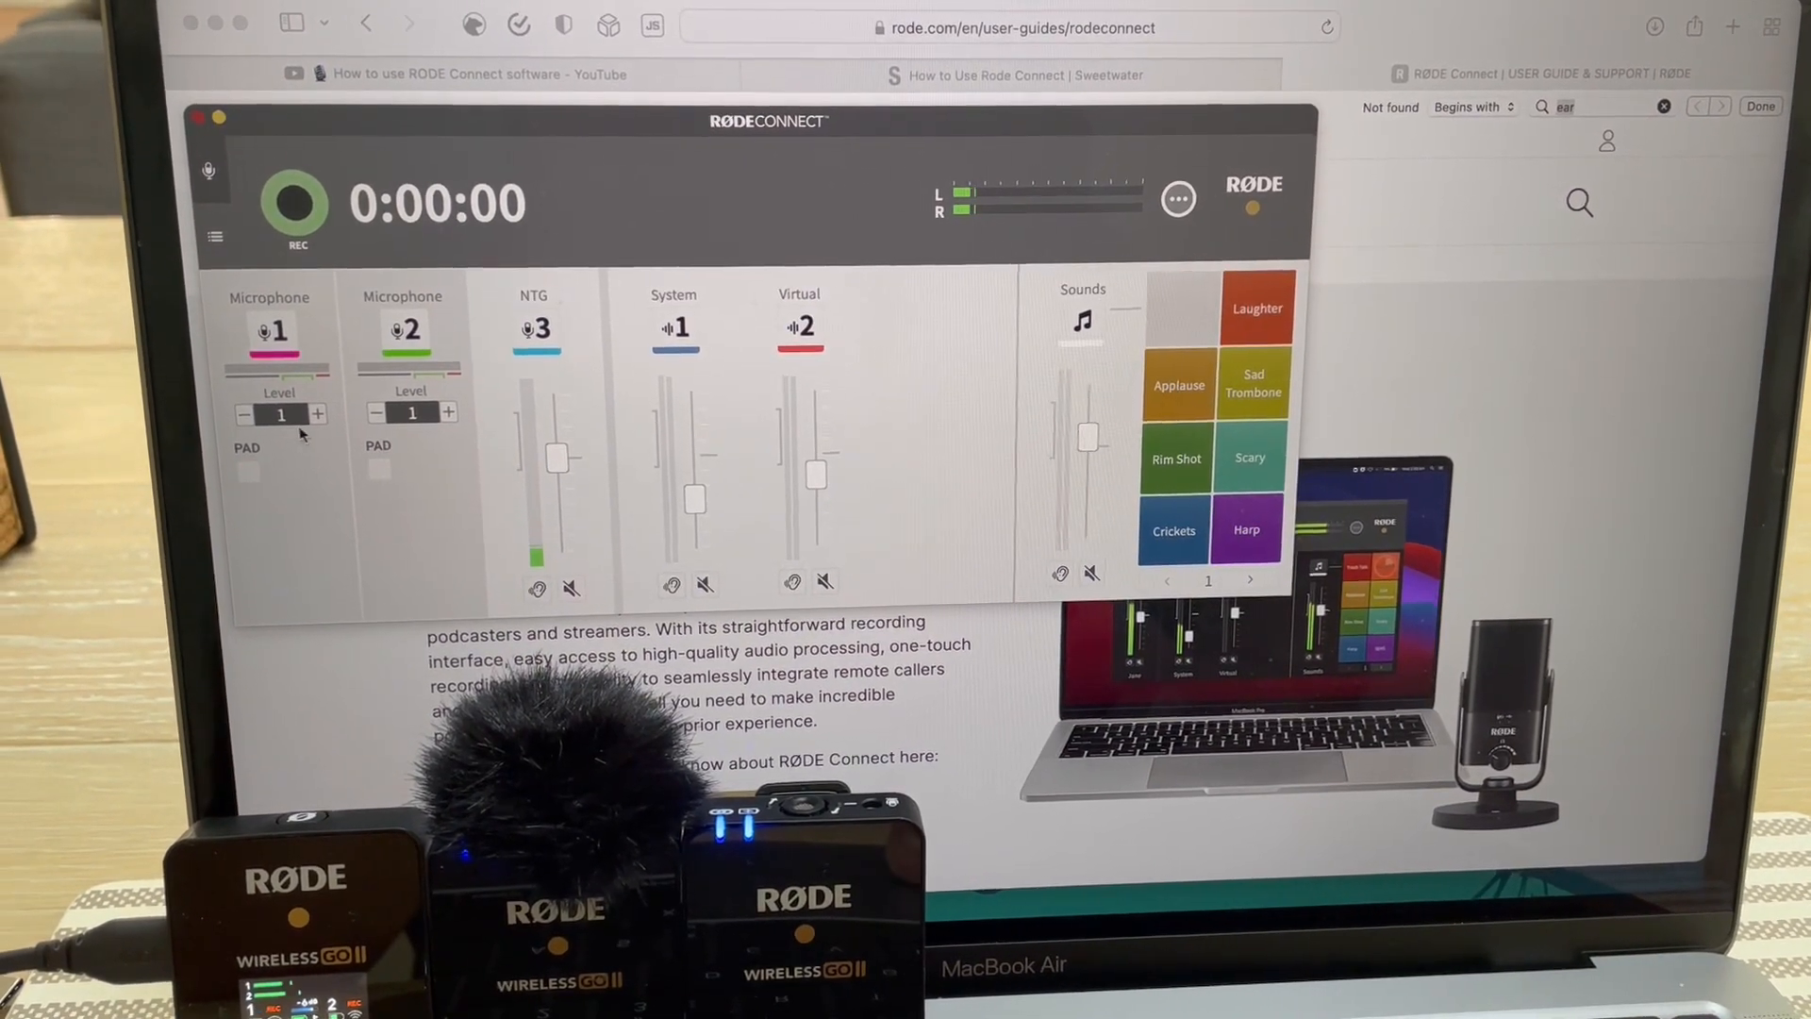
click(320, 413)
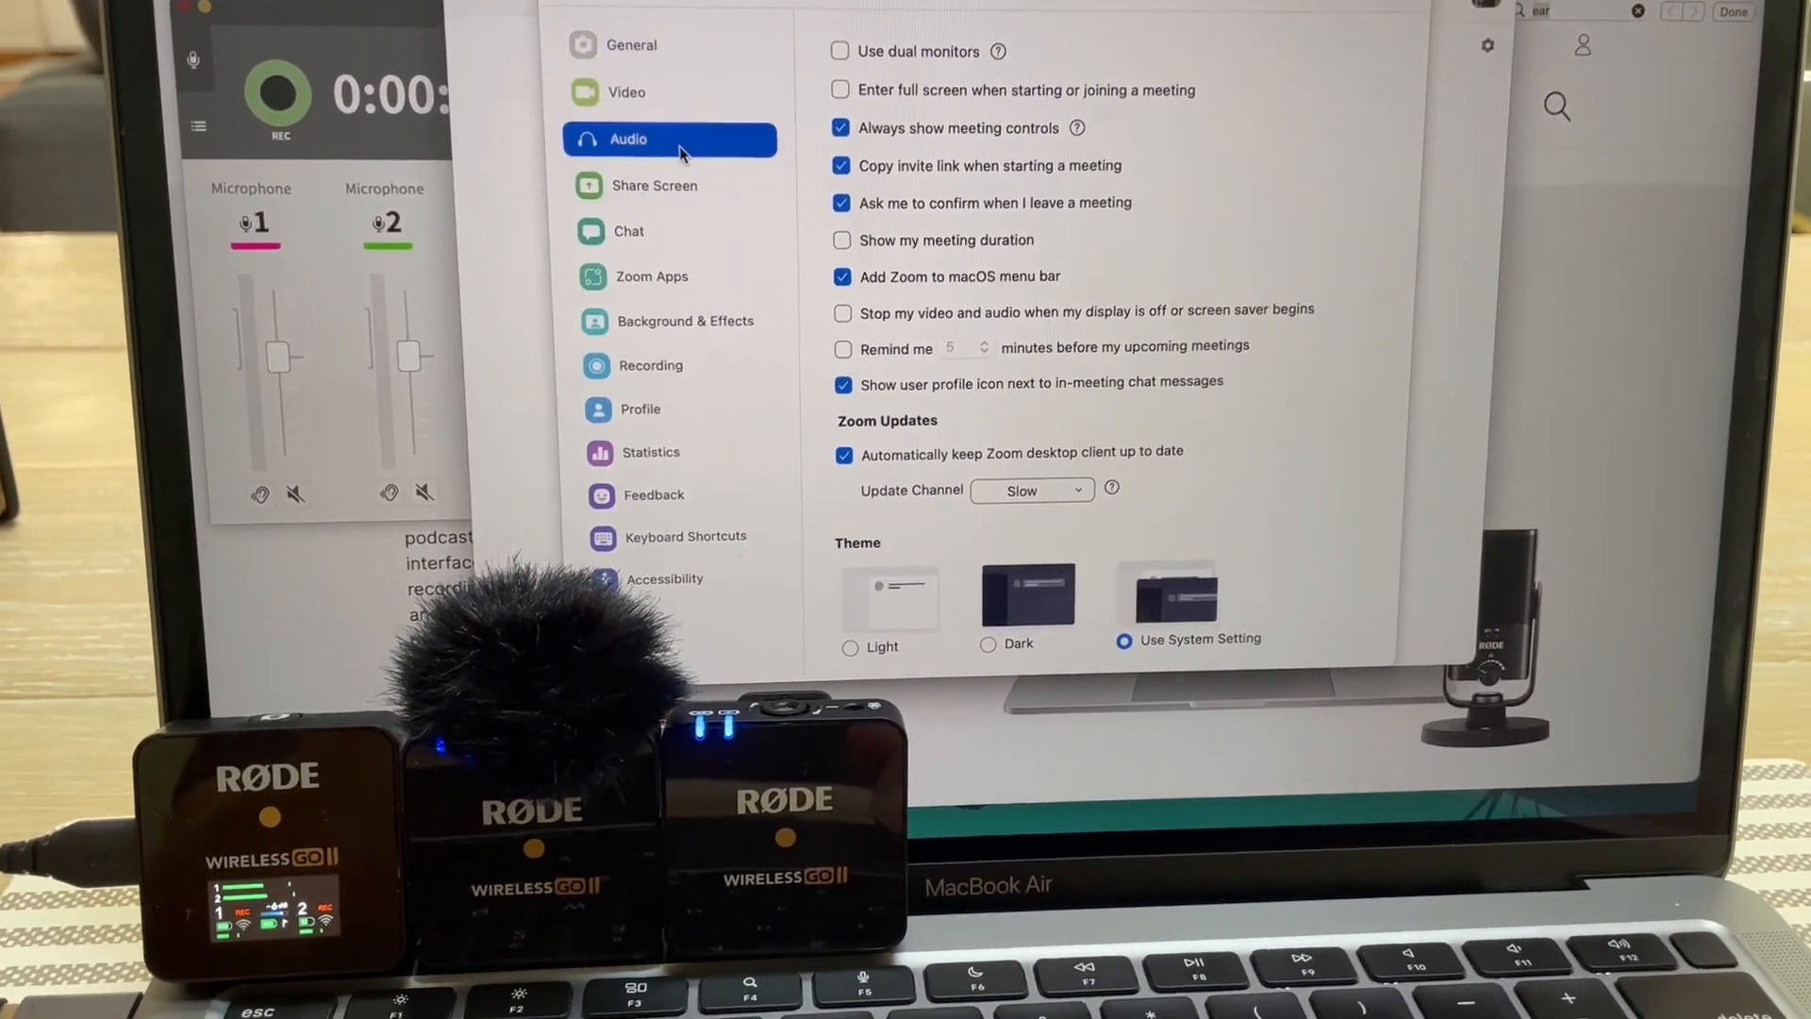
Show Zoom's Audio settings and list the microphone choices beside Wireless GO II RX
click(629, 139)
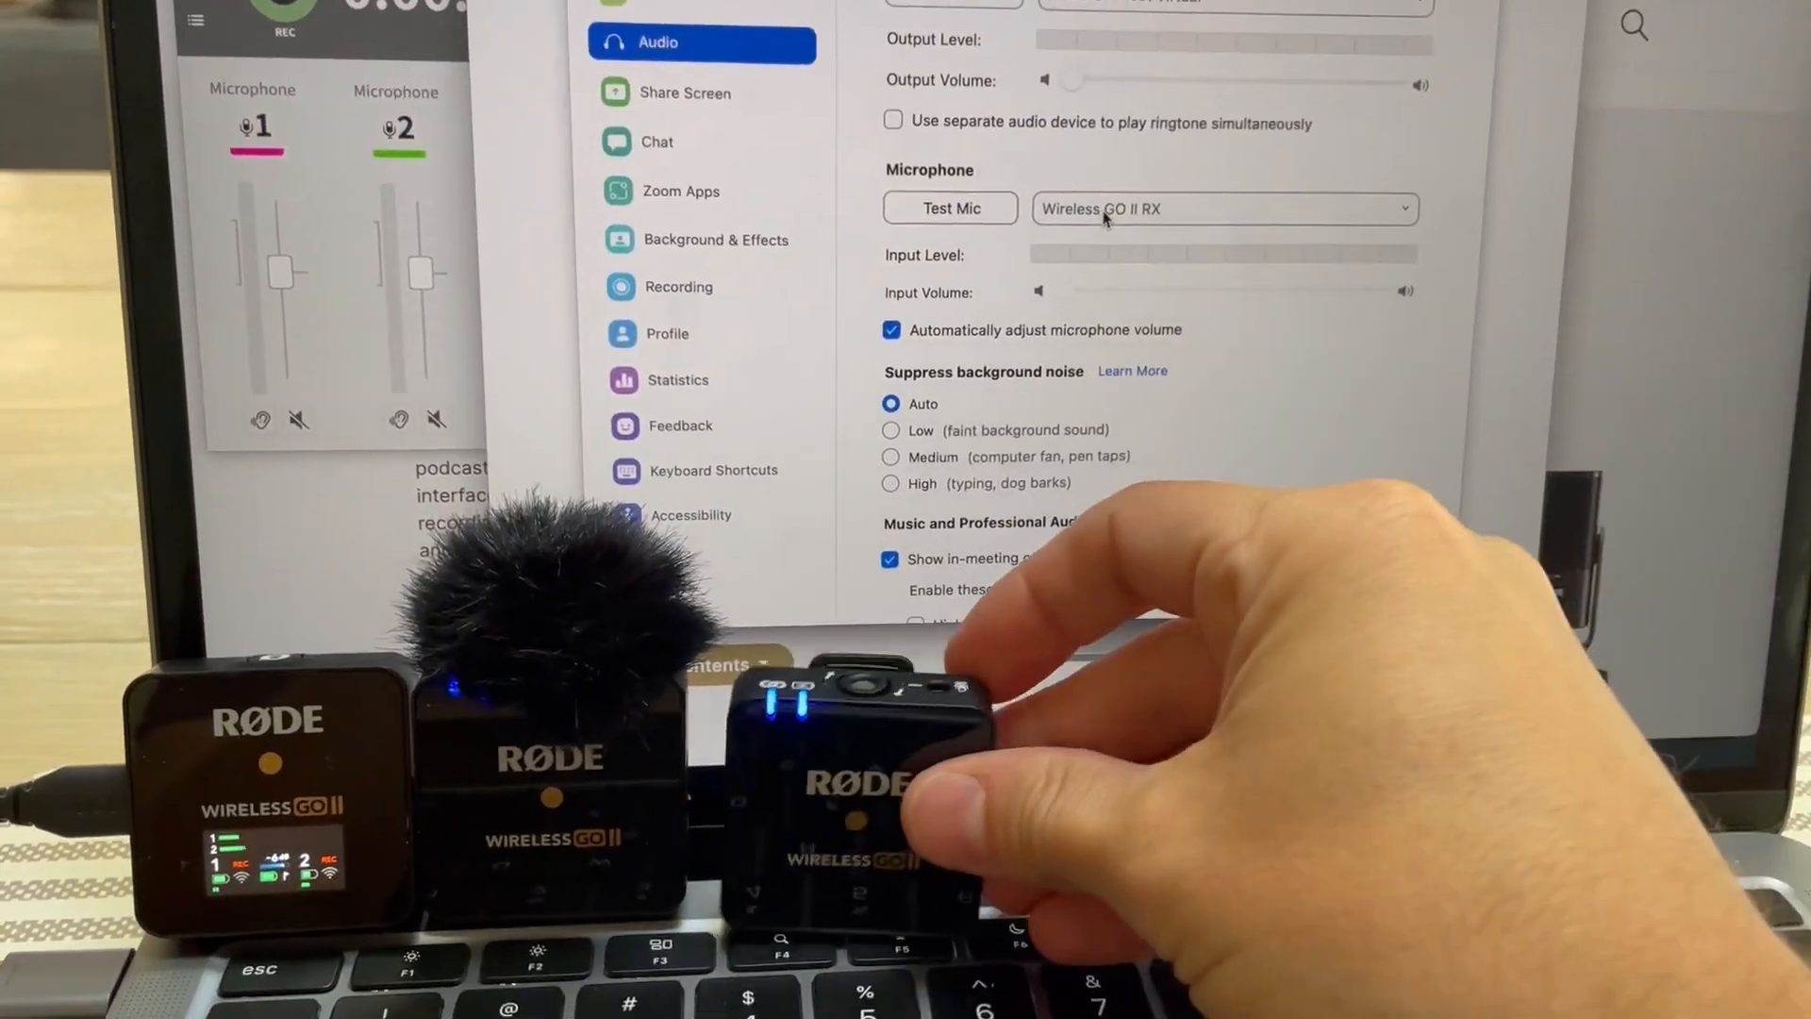
click(1220, 210)
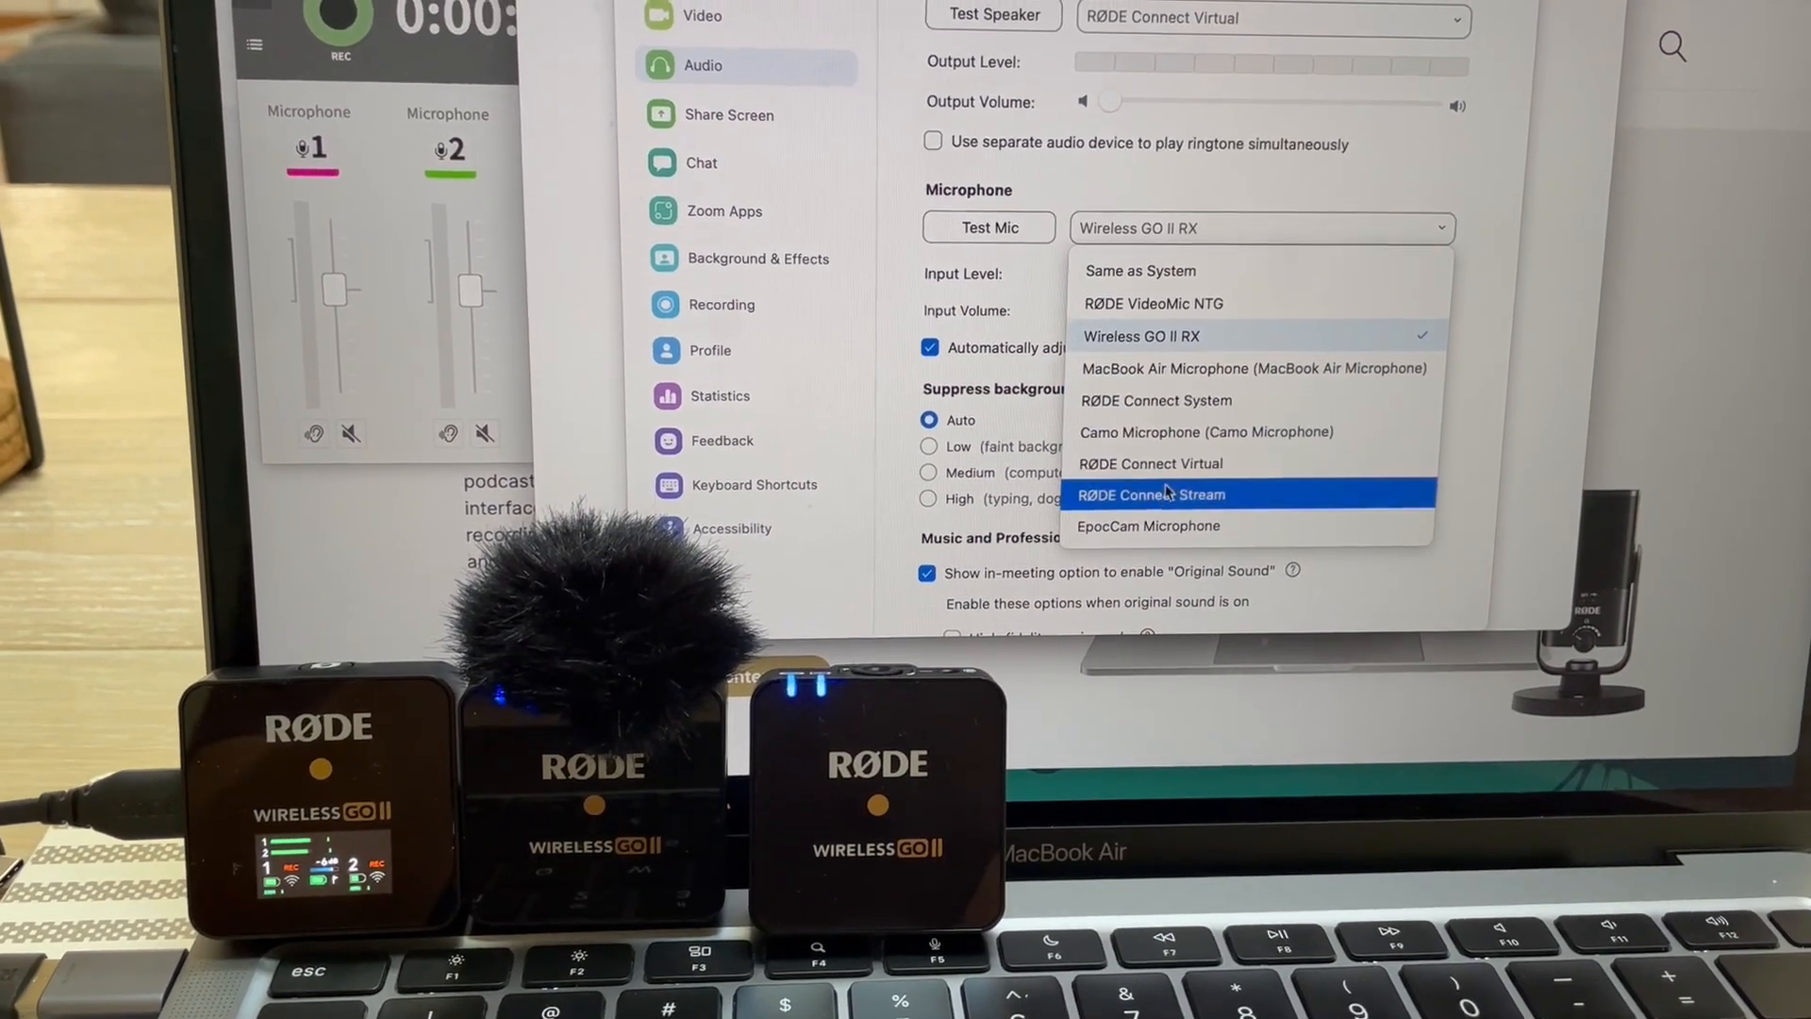
Switch Zoom's microphone to RØDE Connect Stream and toggle NTG mute to test input
click(1150, 494)
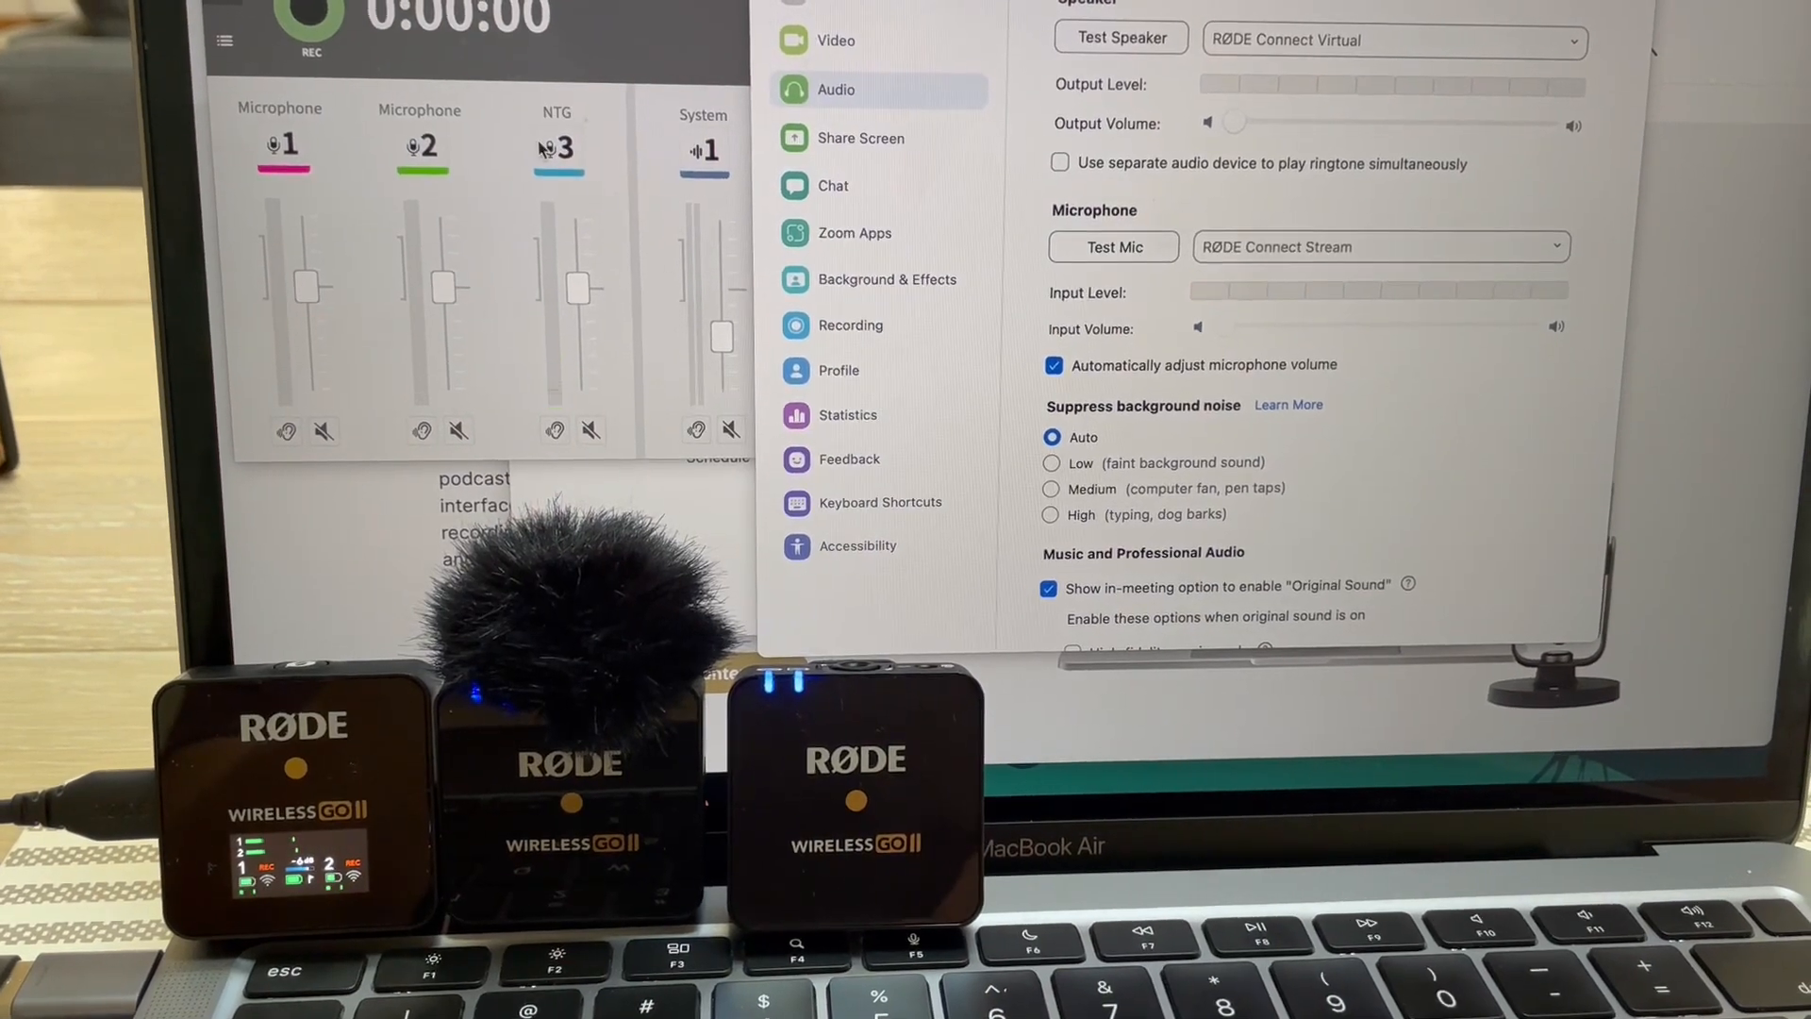
click(592, 438)
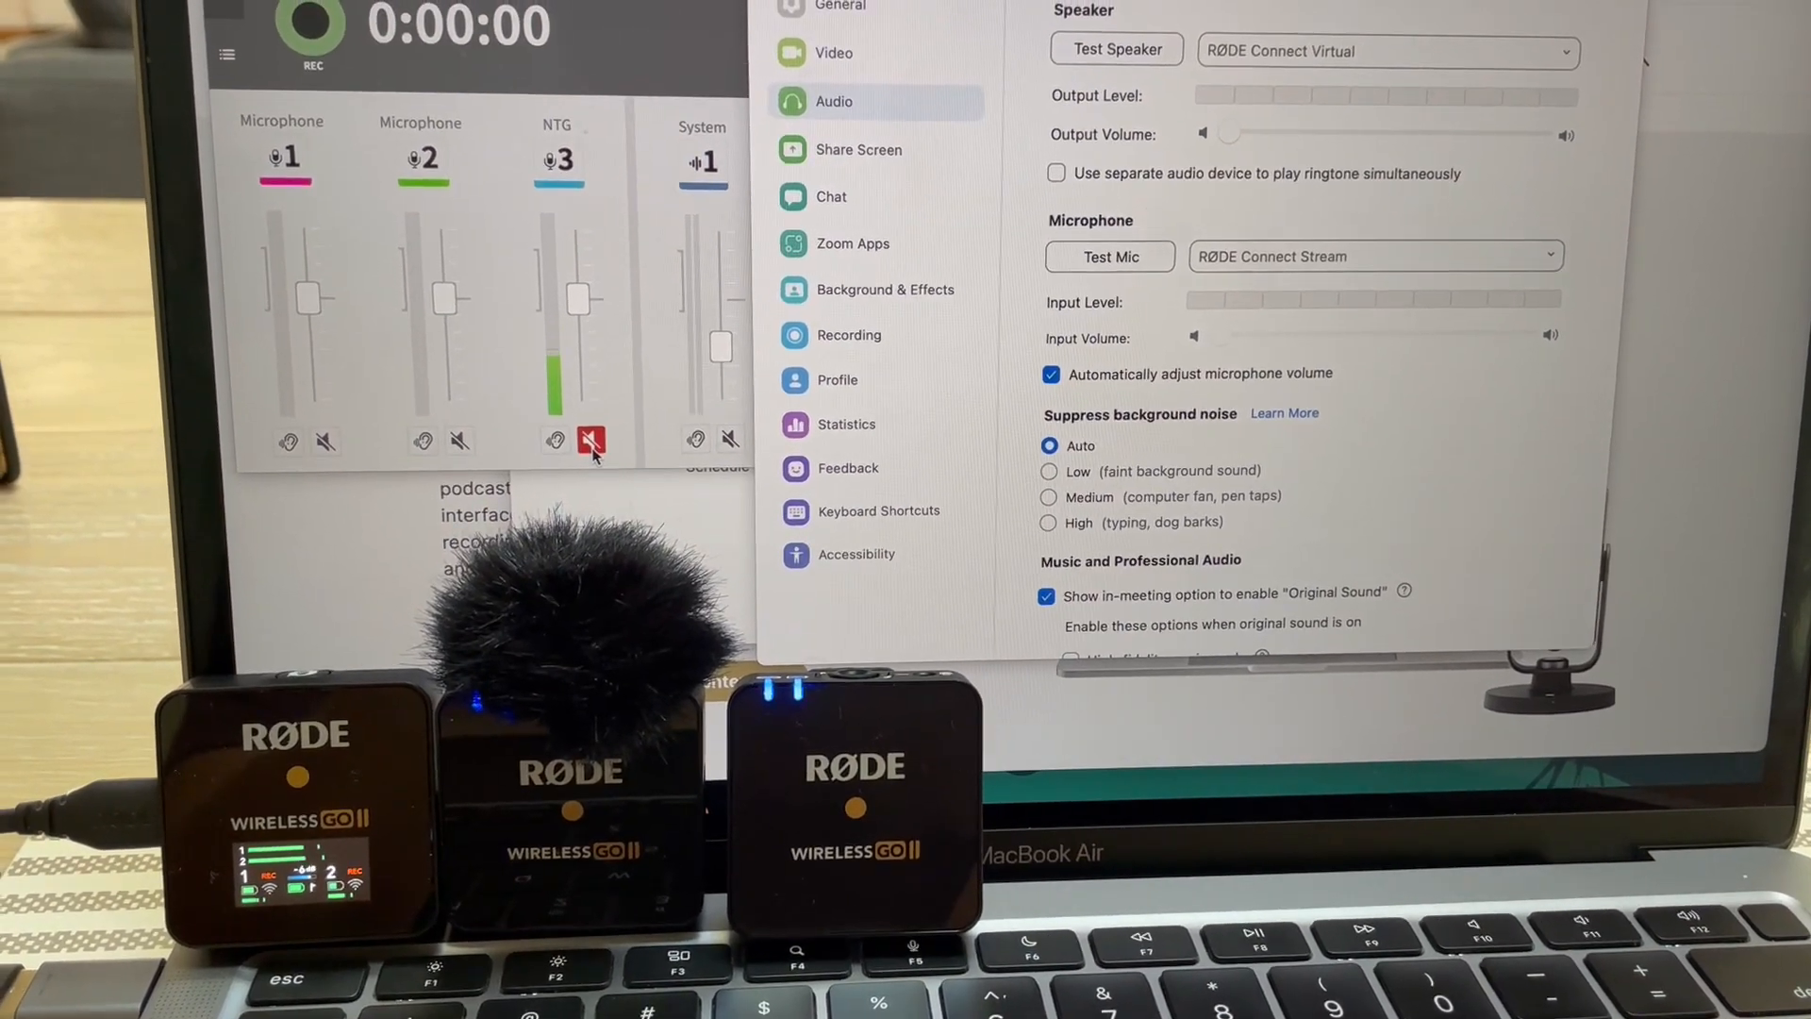
click(593, 441)
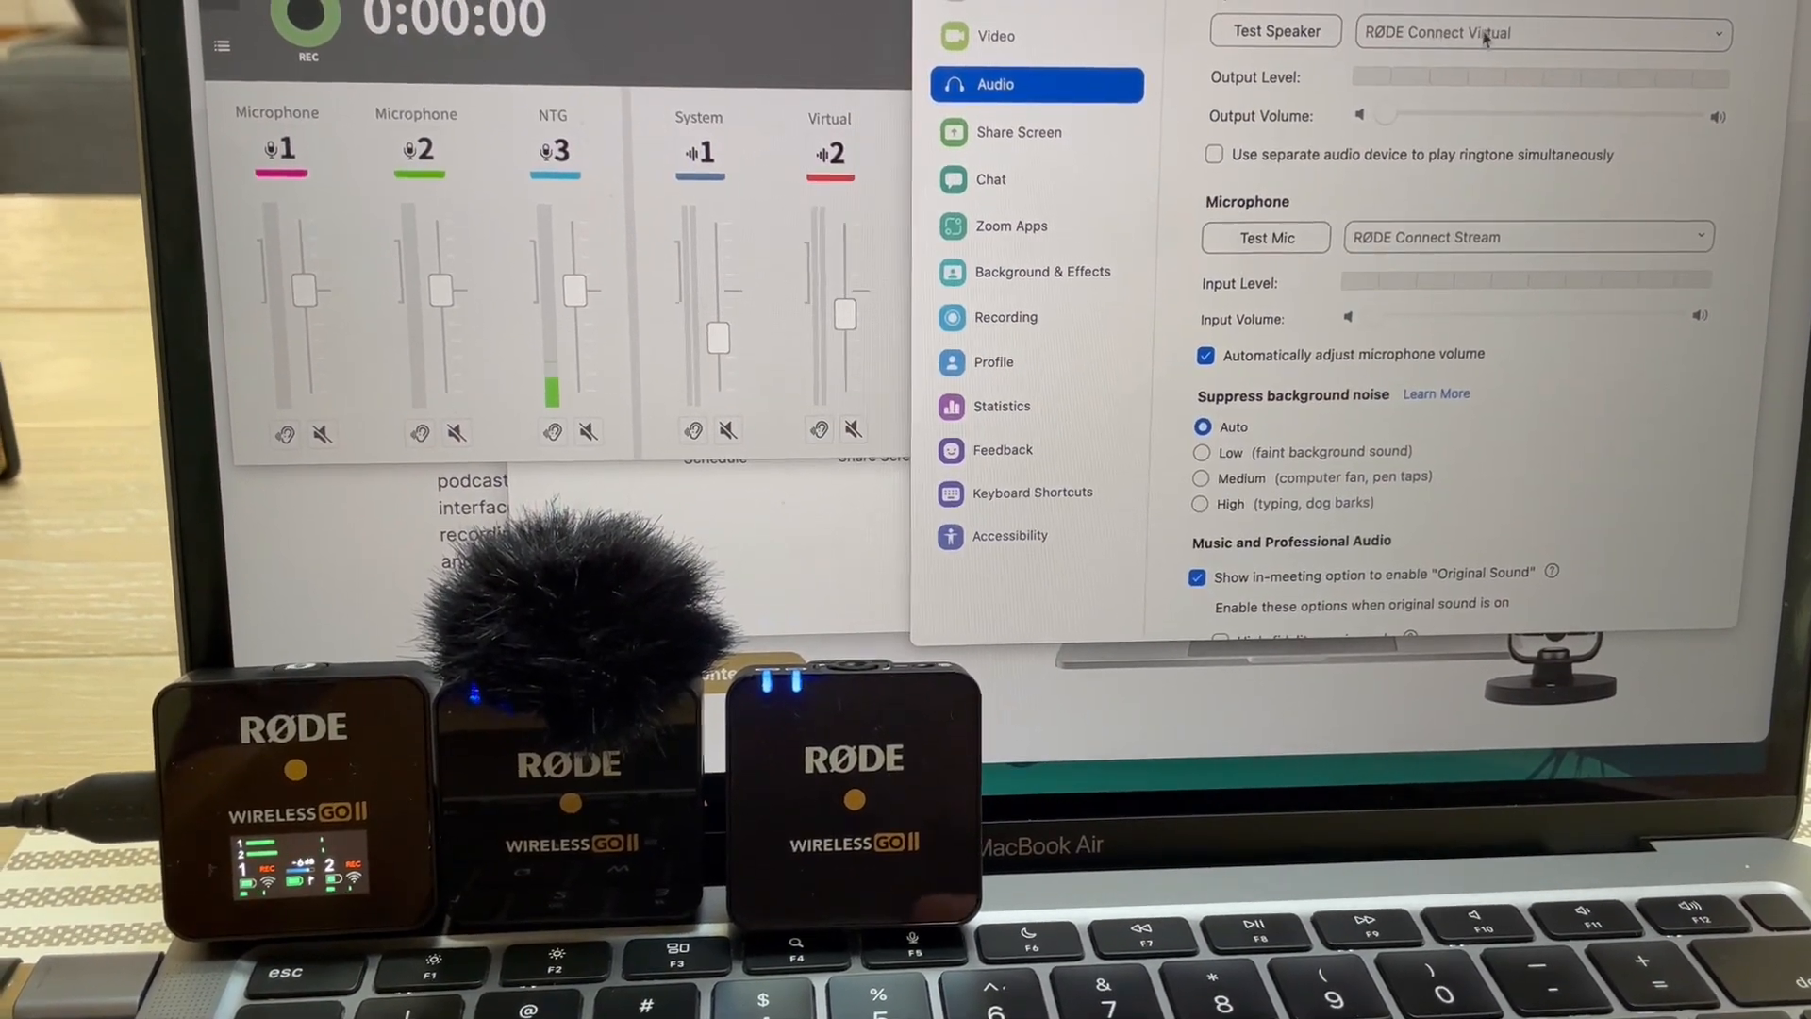
click(1275, 31)
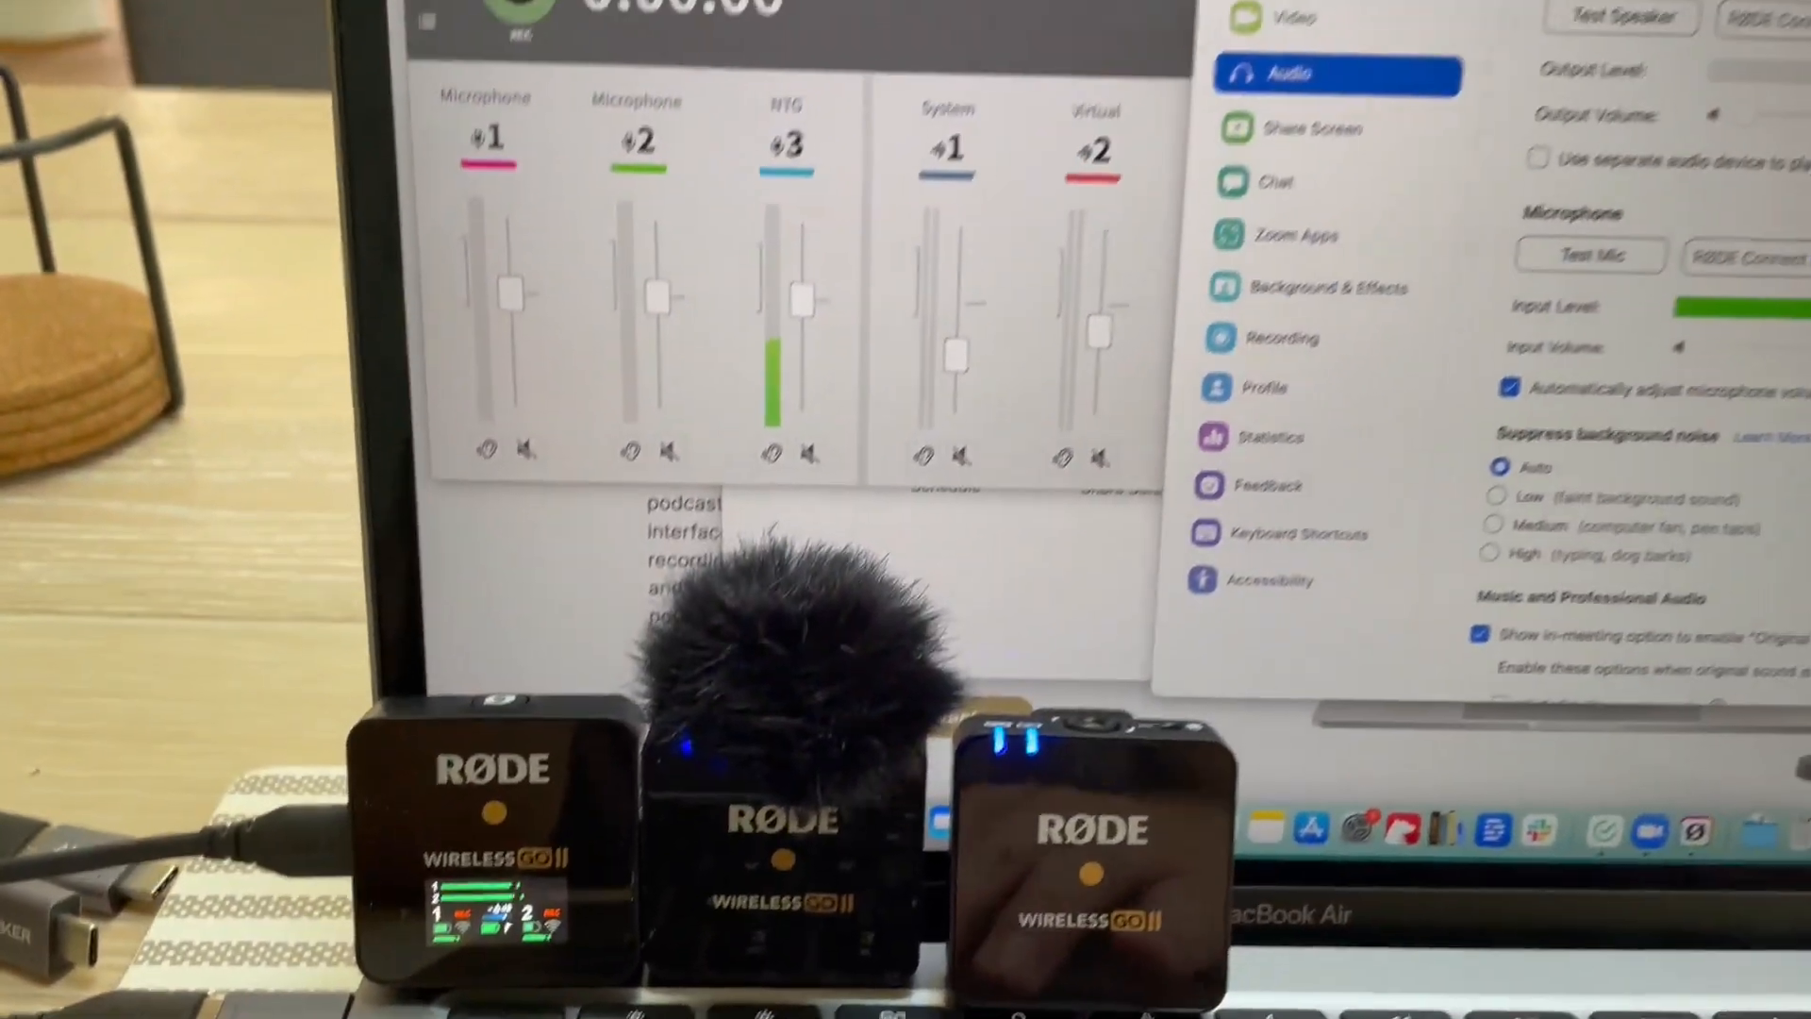
Launch RØDE Central and view the Wireless GO II RX receiver's settings
text(cen)
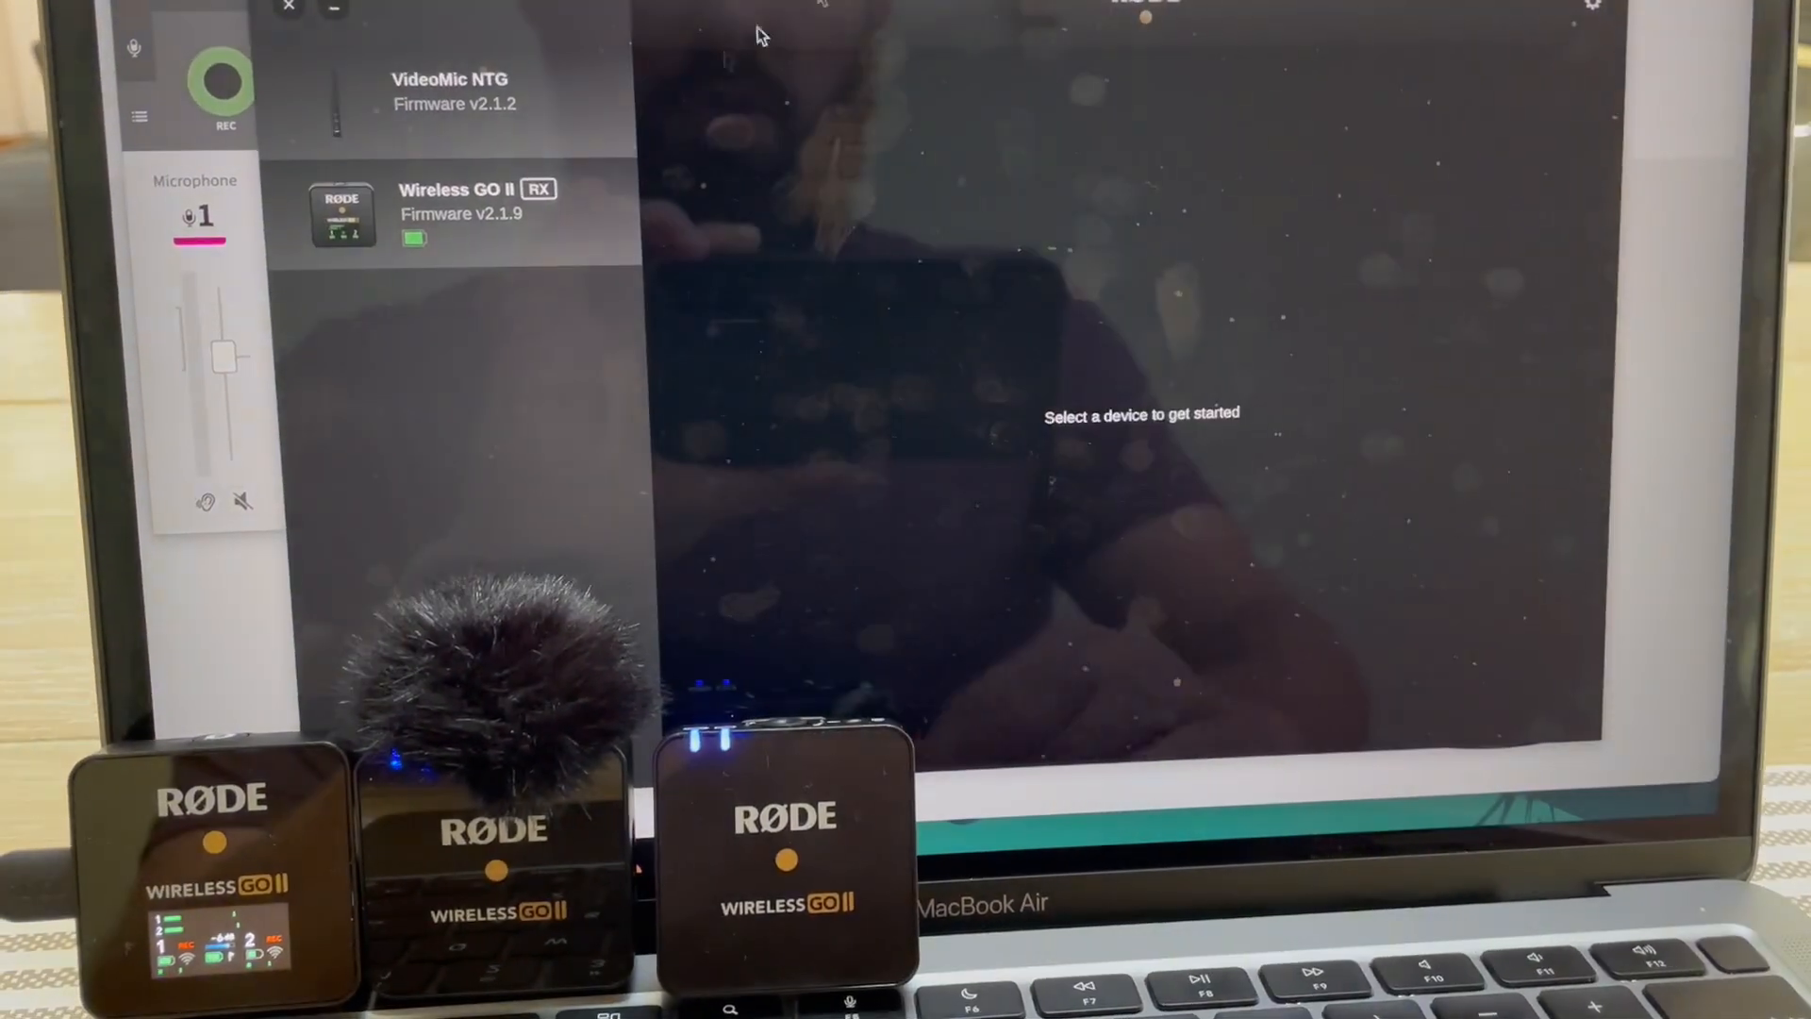
click(462, 214)
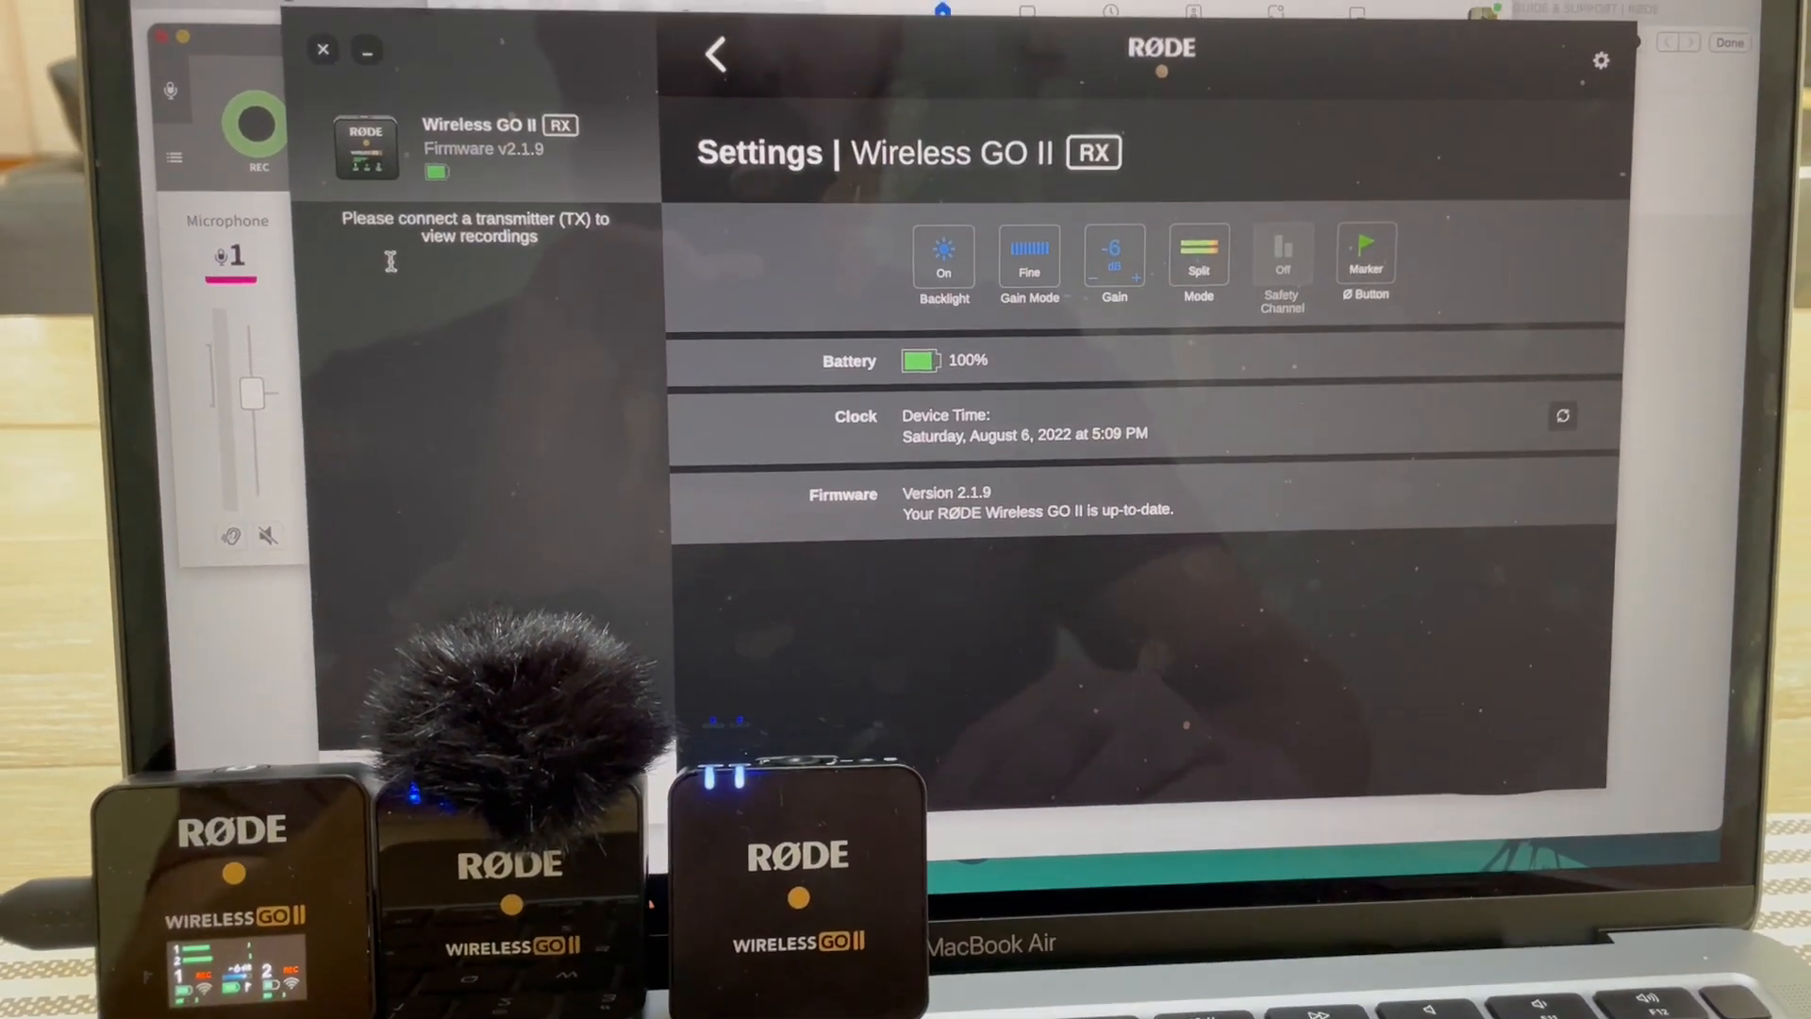